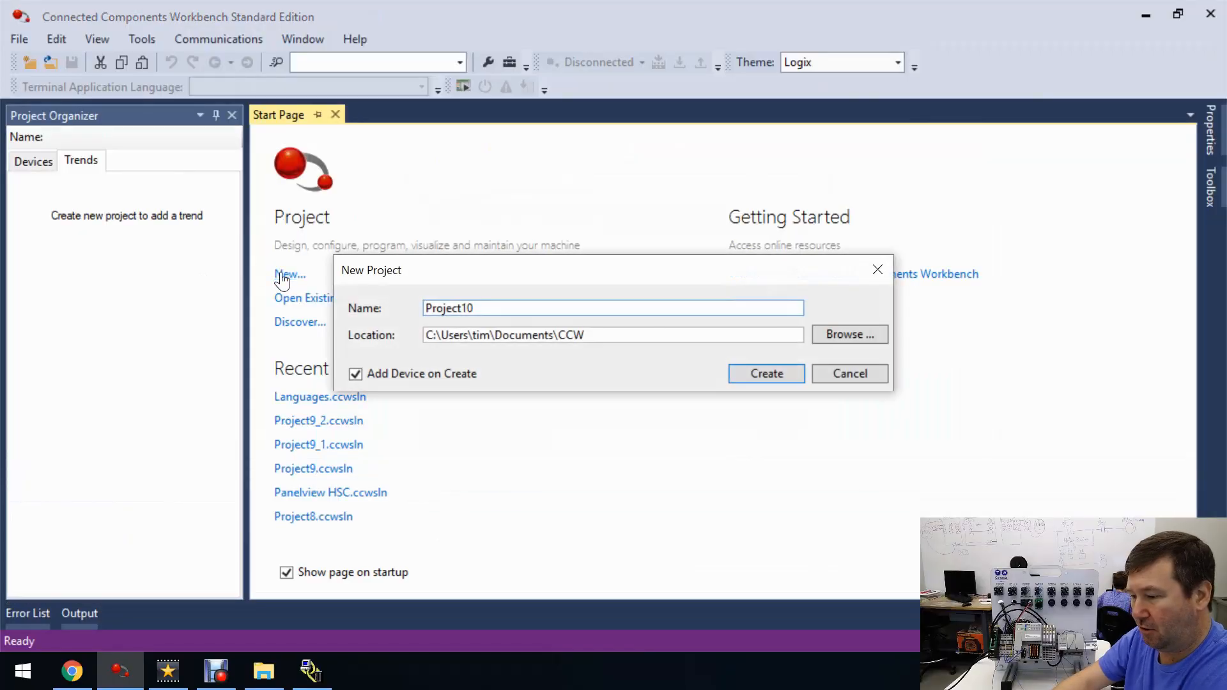
# Create project Trend and add a Micro820 2080-LC20-20QWB(R) controller to it
pyautogui.tripleClick(612, 308)
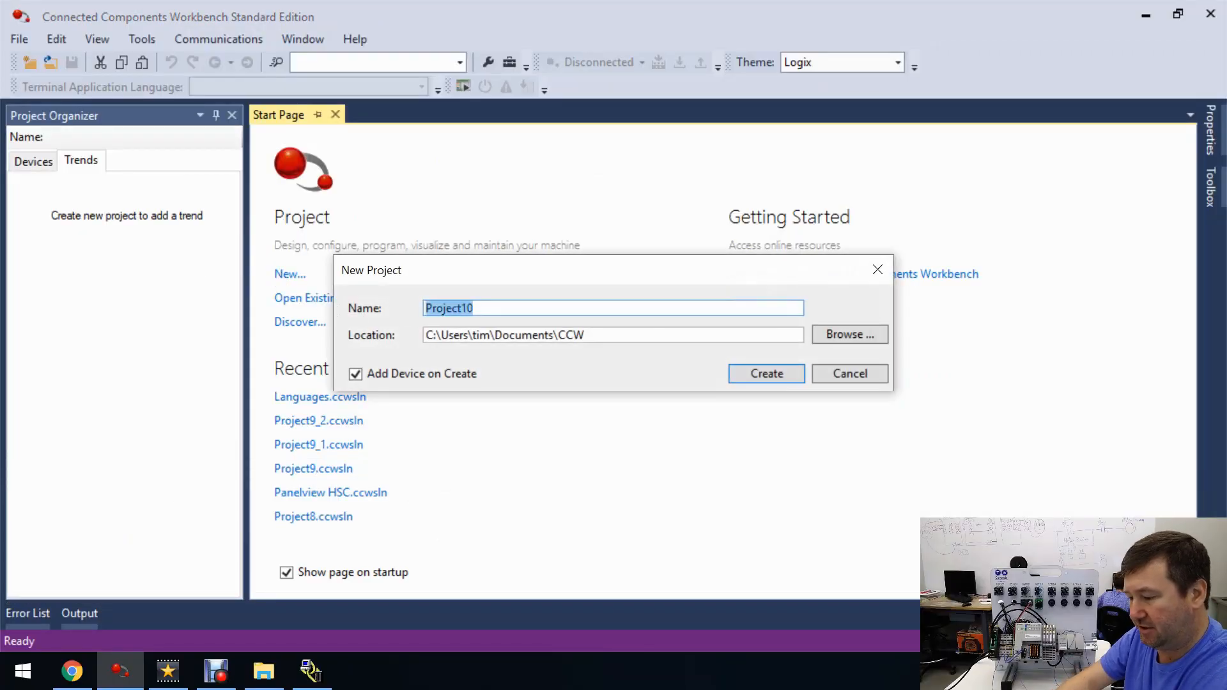
pyautogui.click(849, 373)
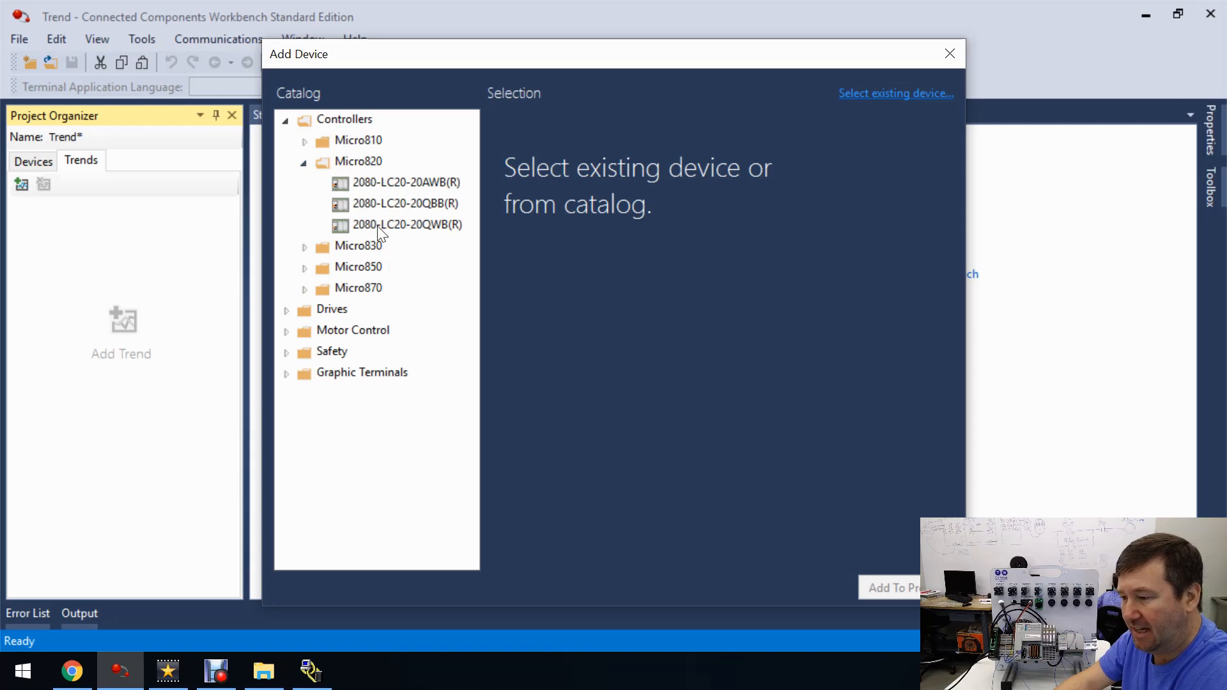
pyautogui.click(406, 225)
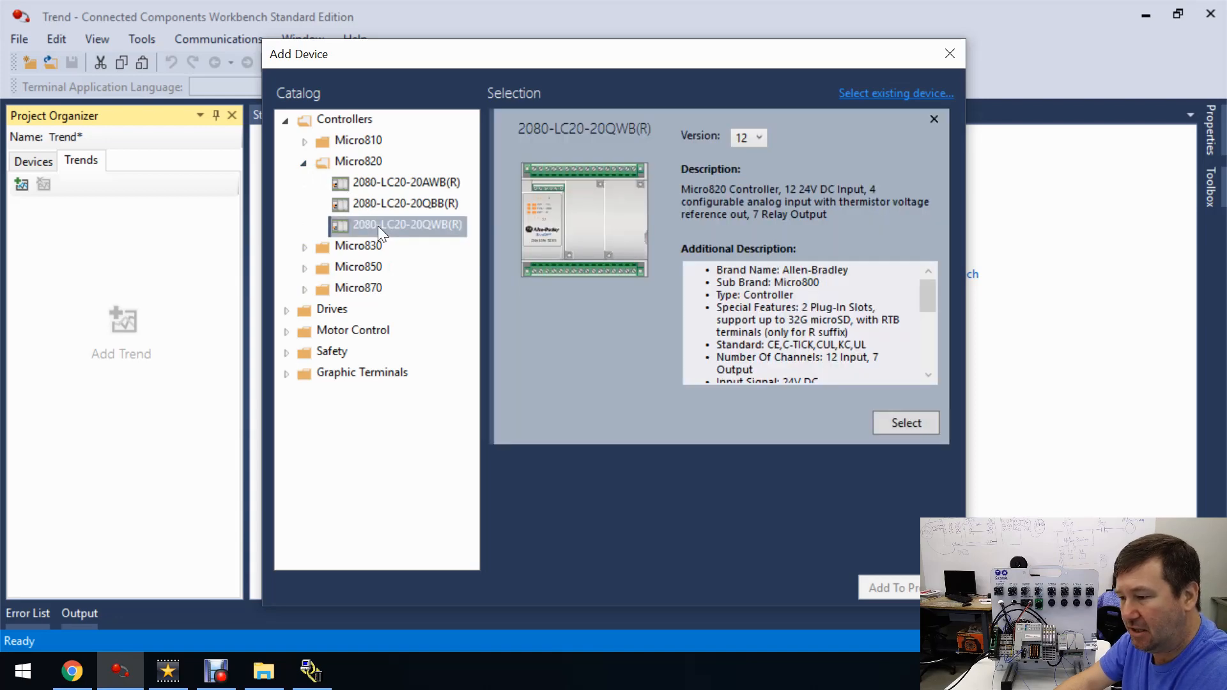
pyautogui.click(905, 423)
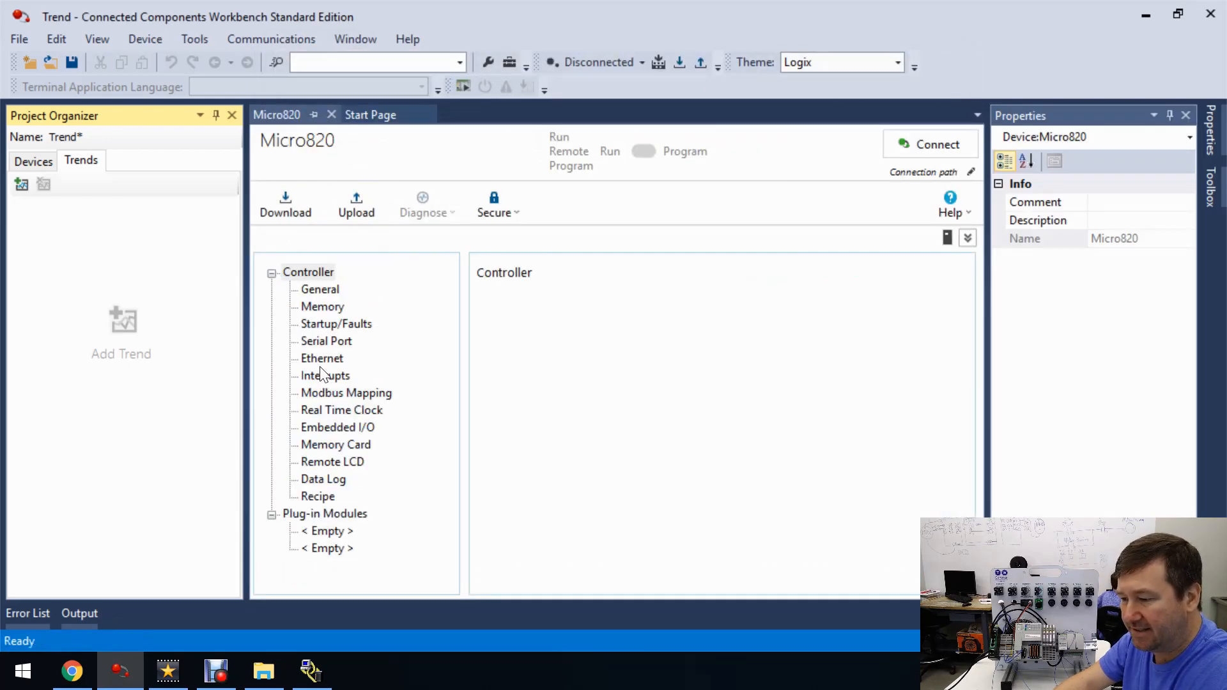
# Set the Micro820 Ethernet port to static IP address 192.168.1.10
pyautogui.click(322, 358)
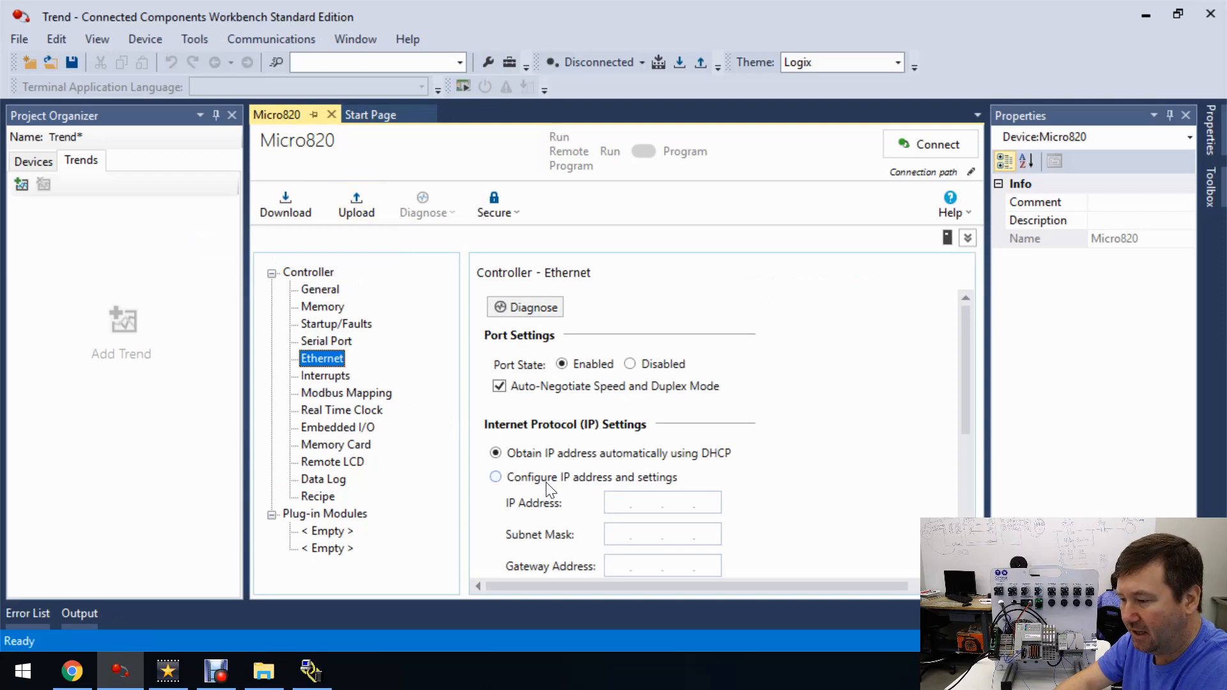
pyautogui.write('19. . .')
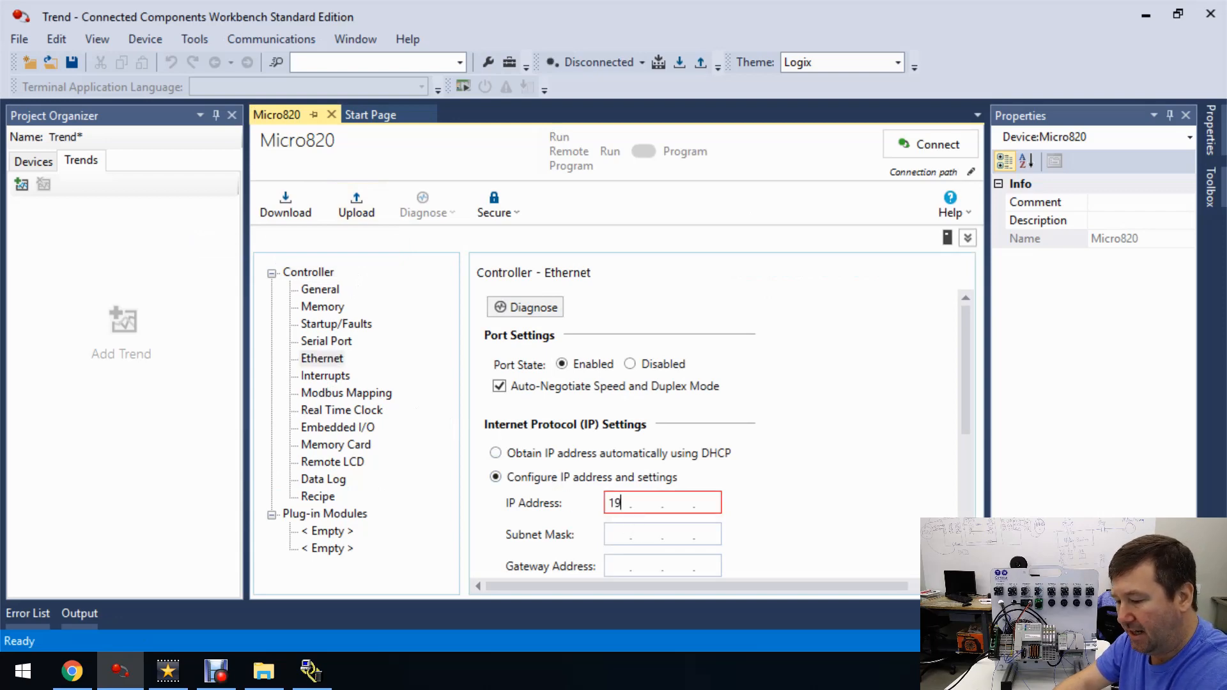
pyautogui.write('92.168.1')
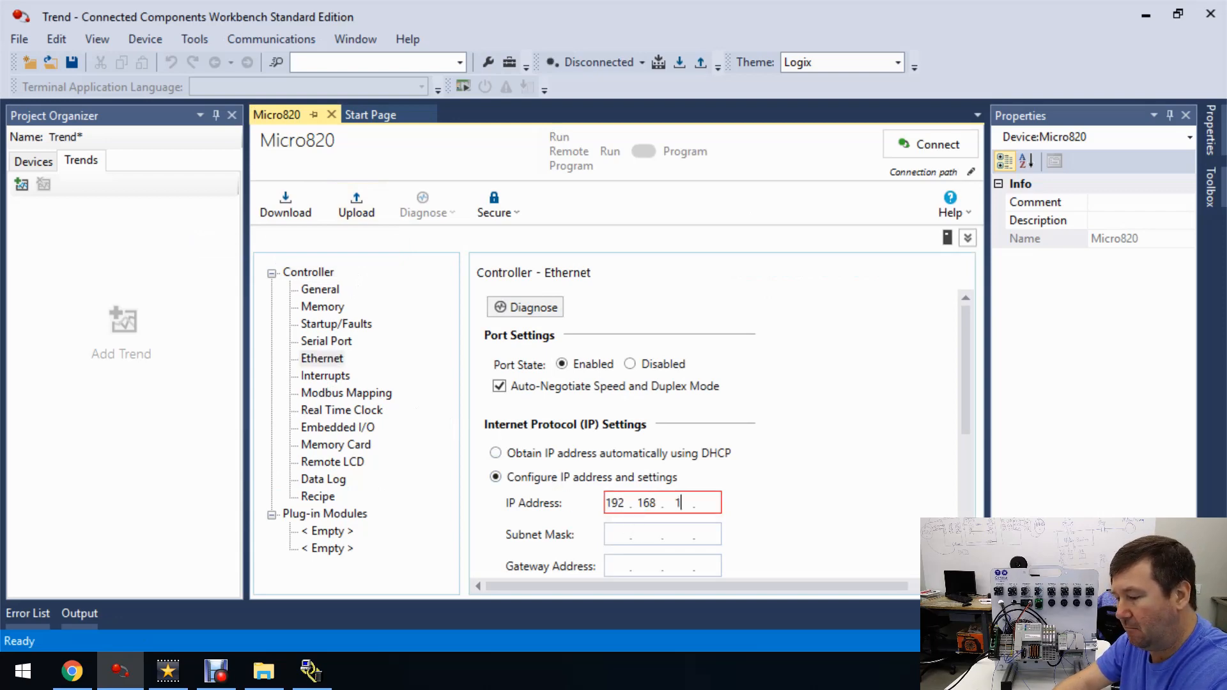
pyautogui.write('.10')
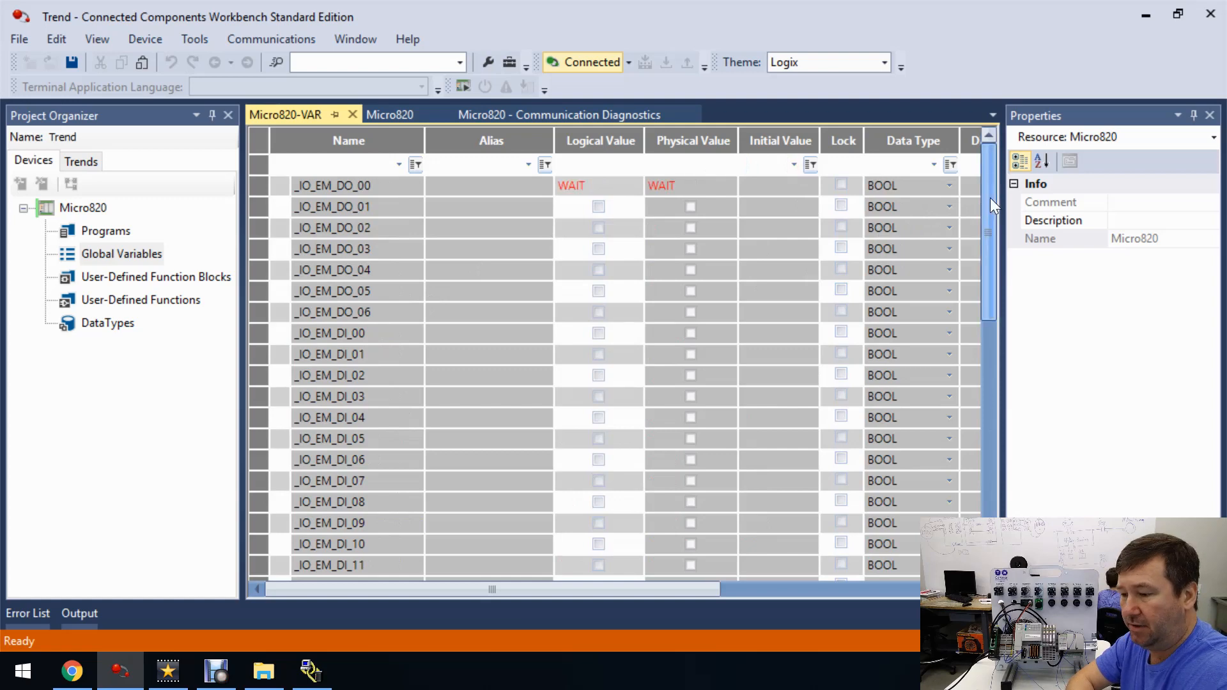
# Show the live properties of analog input _IO_EM_AI_00 in Global Variables
pyautogui.scroll(-3)
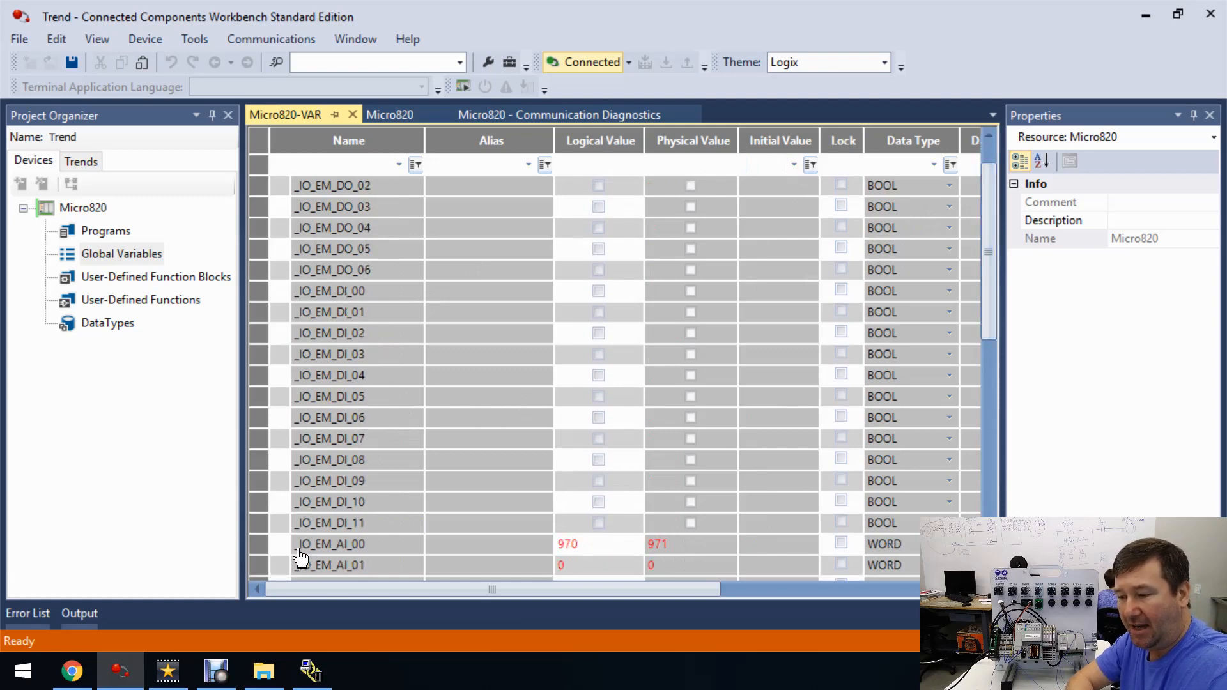
pyautogui.moveTo(328, 549)
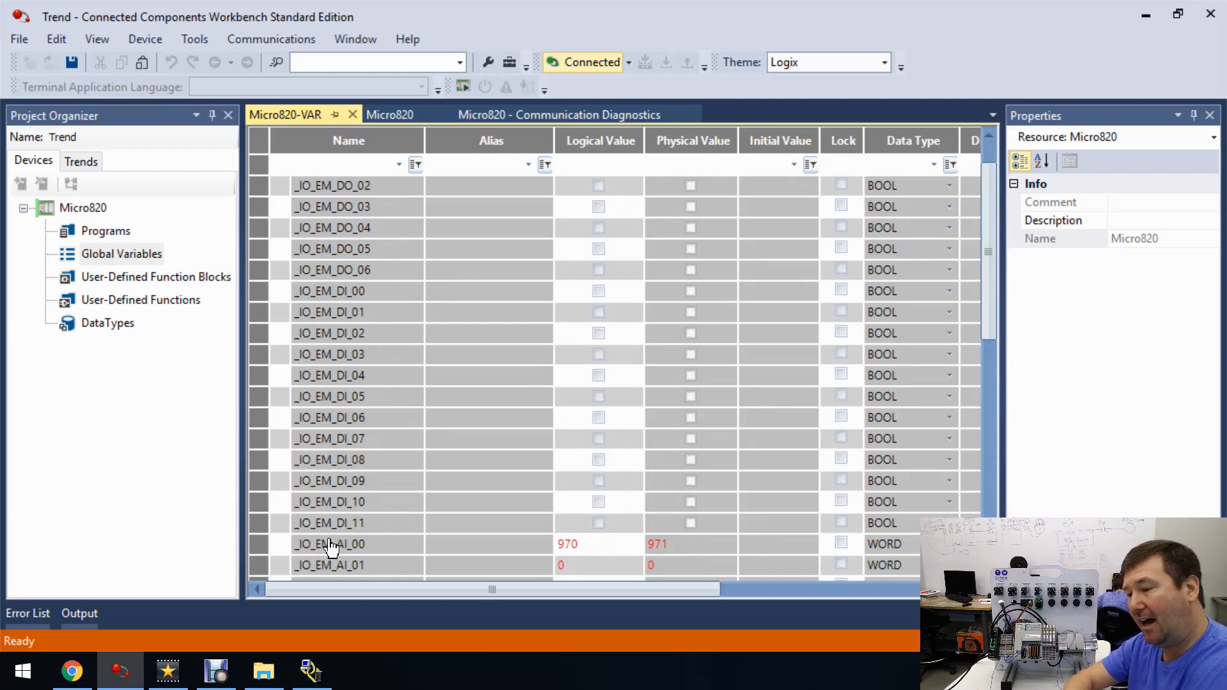
pyautogui.click(337, 545)
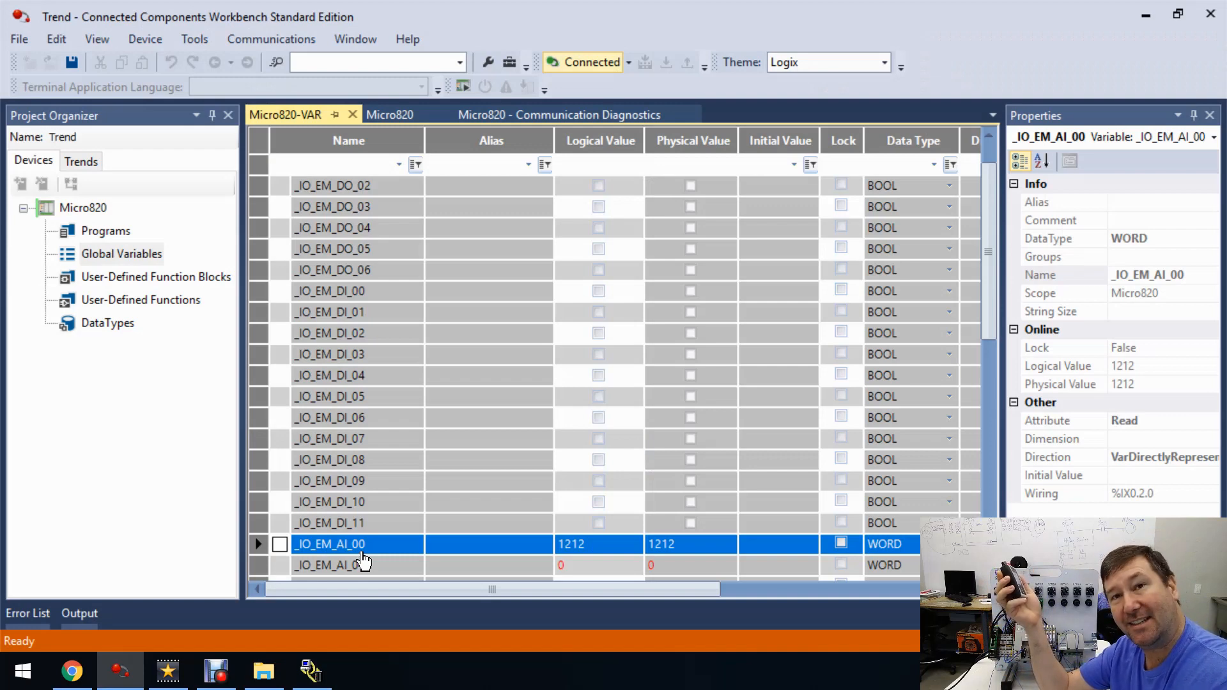
pyautogui.moveTo(391, 552)
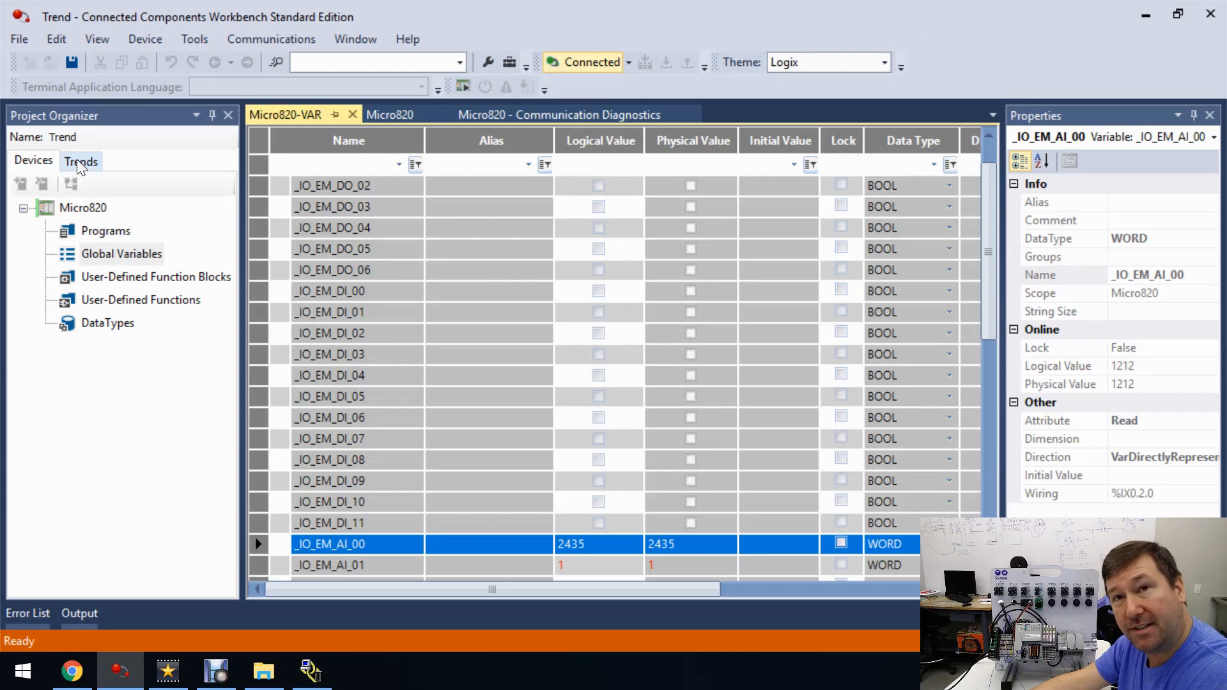
# Add a new trend Trend1 to the project and begin adding traces
pyautogui.click(80, 161)
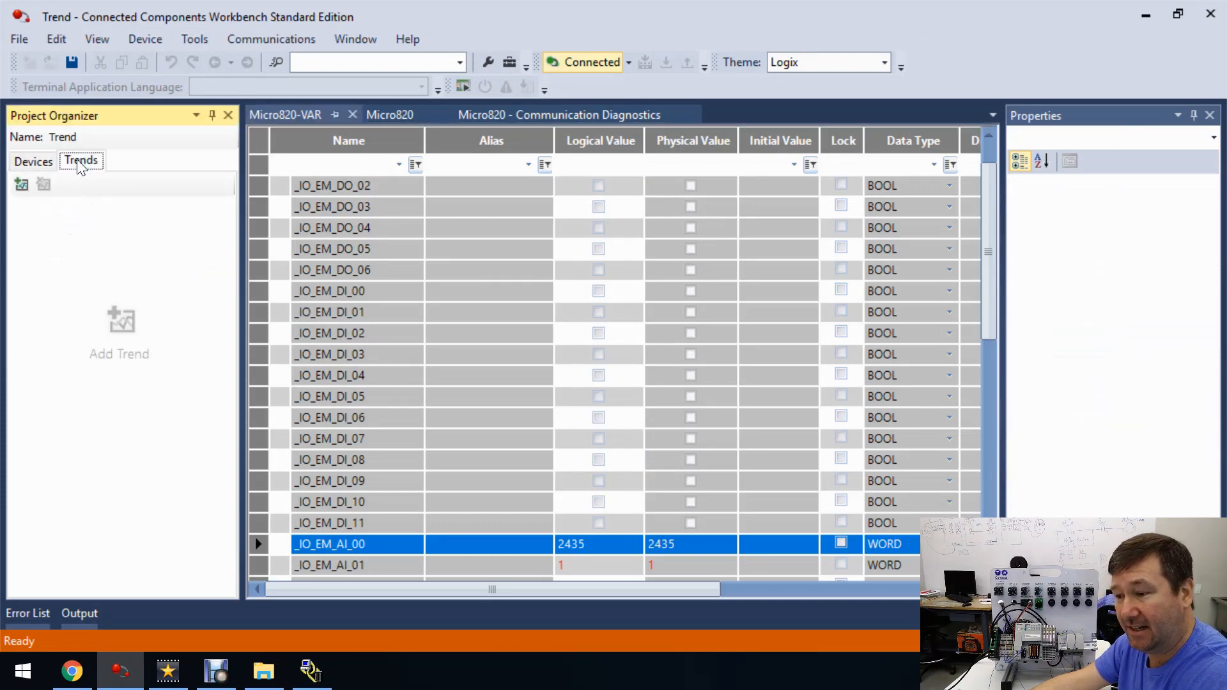
pyautogui.moveTo(21, 184)
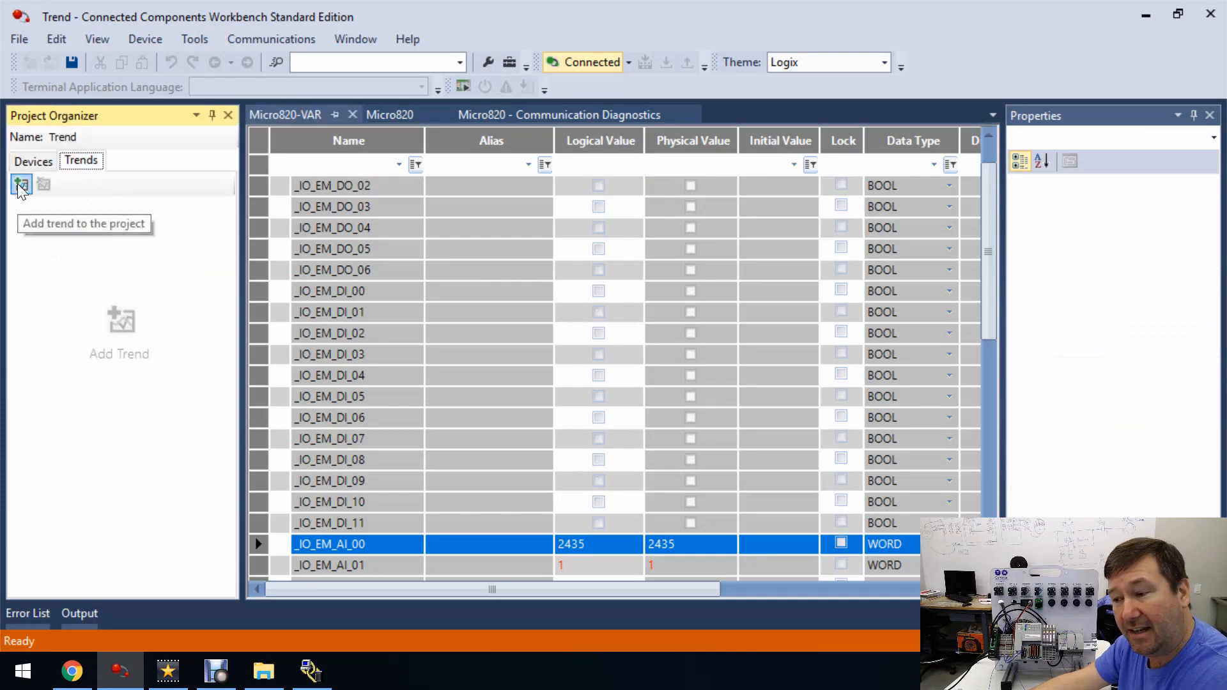
pyautogui.click(22, 182)
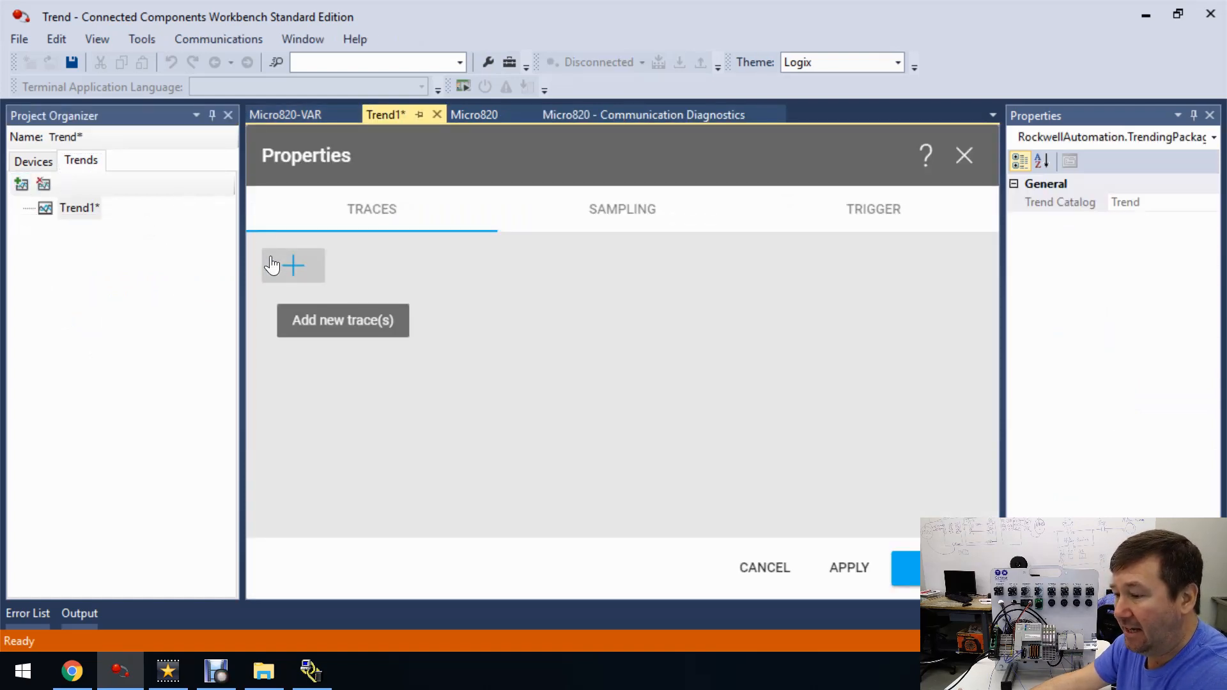
pyautogui.moveTo(281, 269)
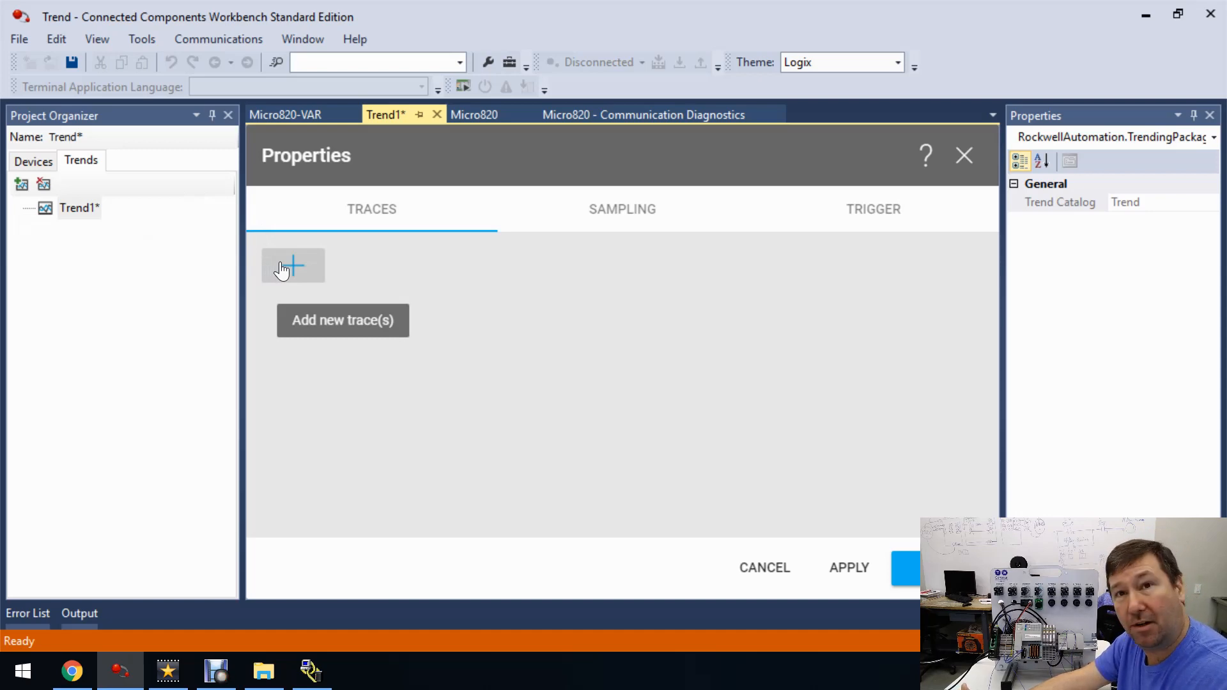
pyautogui.click(293, 266)
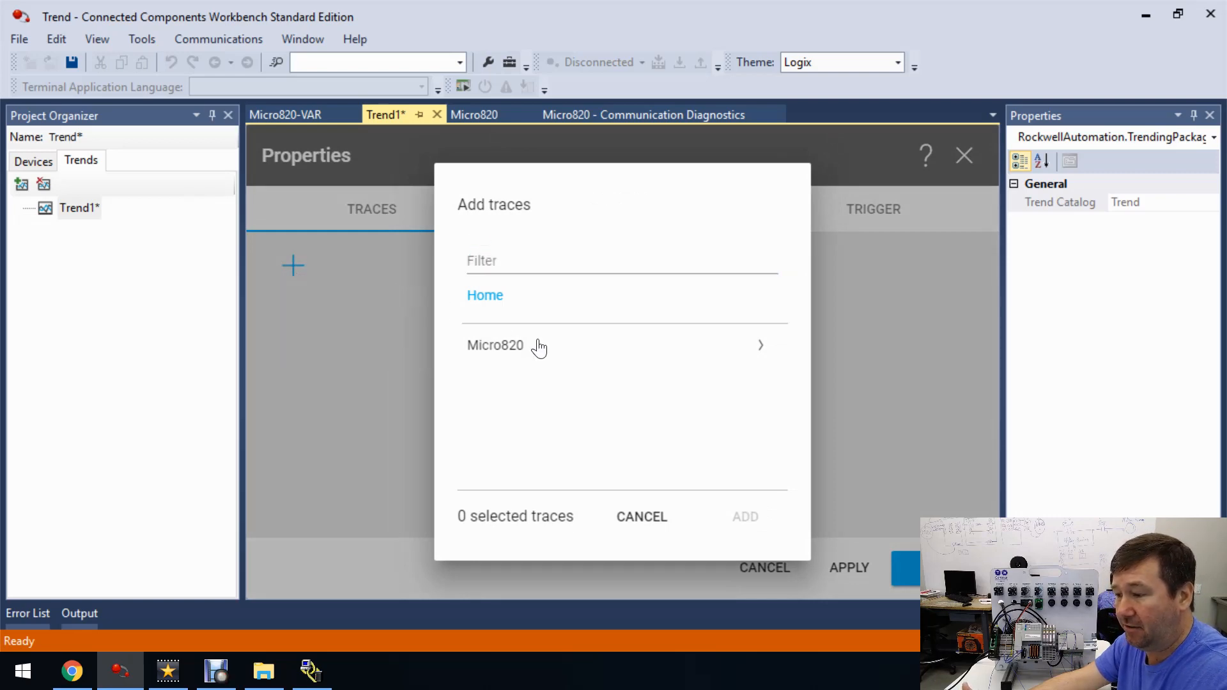
# Add Micro820 global variable _IO_EM_AI_00 as a trace on Trend1
pyautogui.click(496, 345)
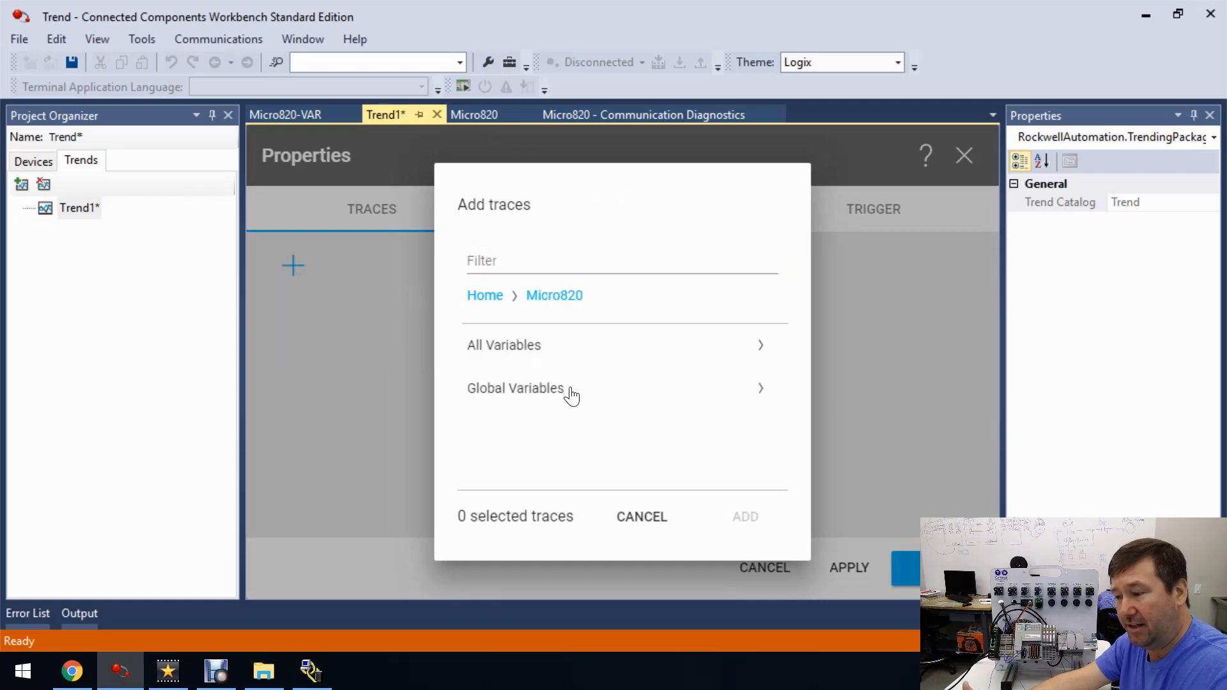
pyautogui.click(515, 388)
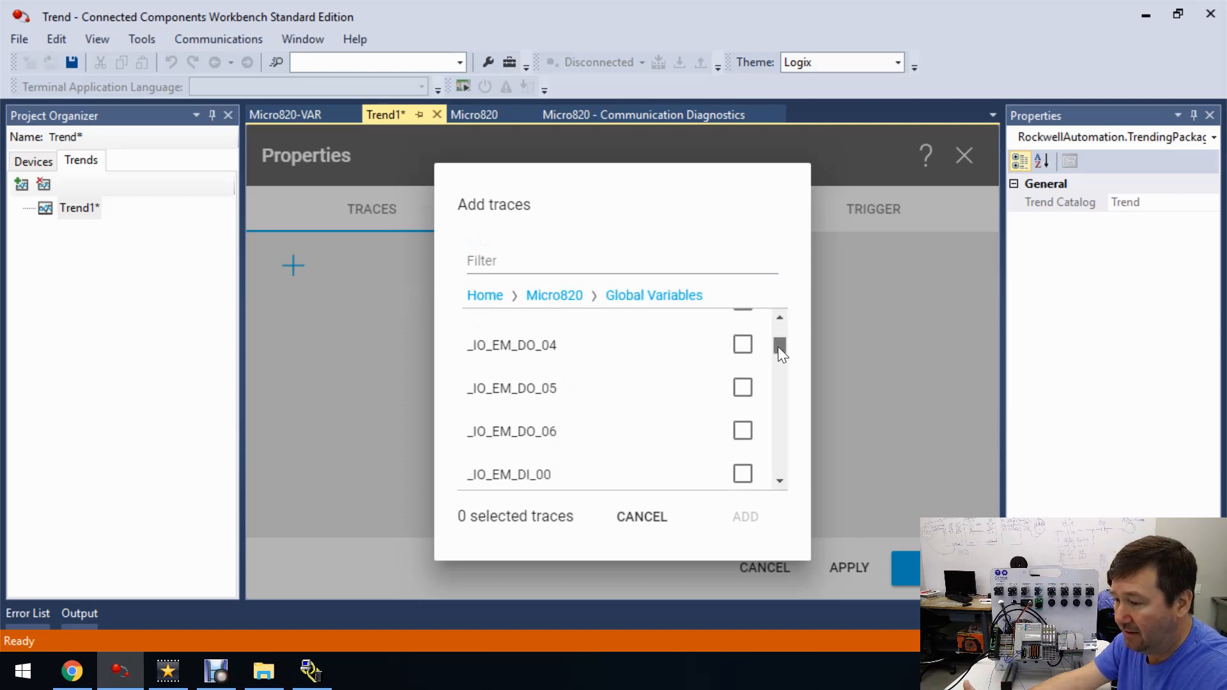
pyautogui.scroll(-3)
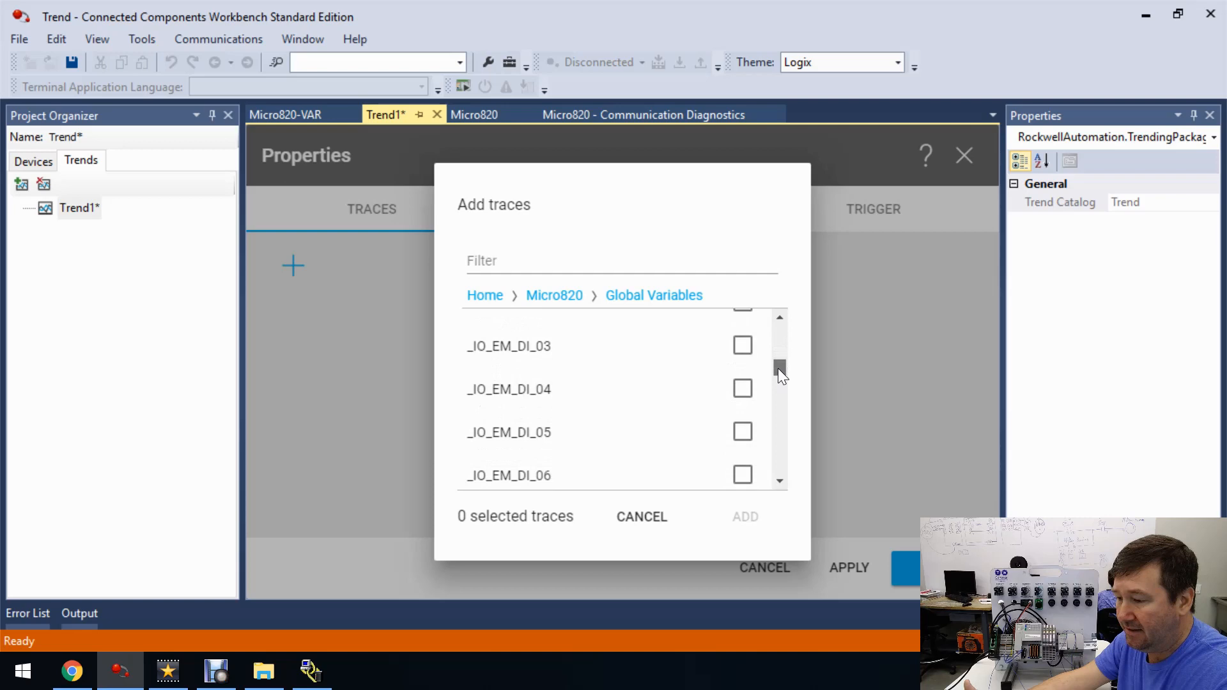
pyautogui.scroll(-3)
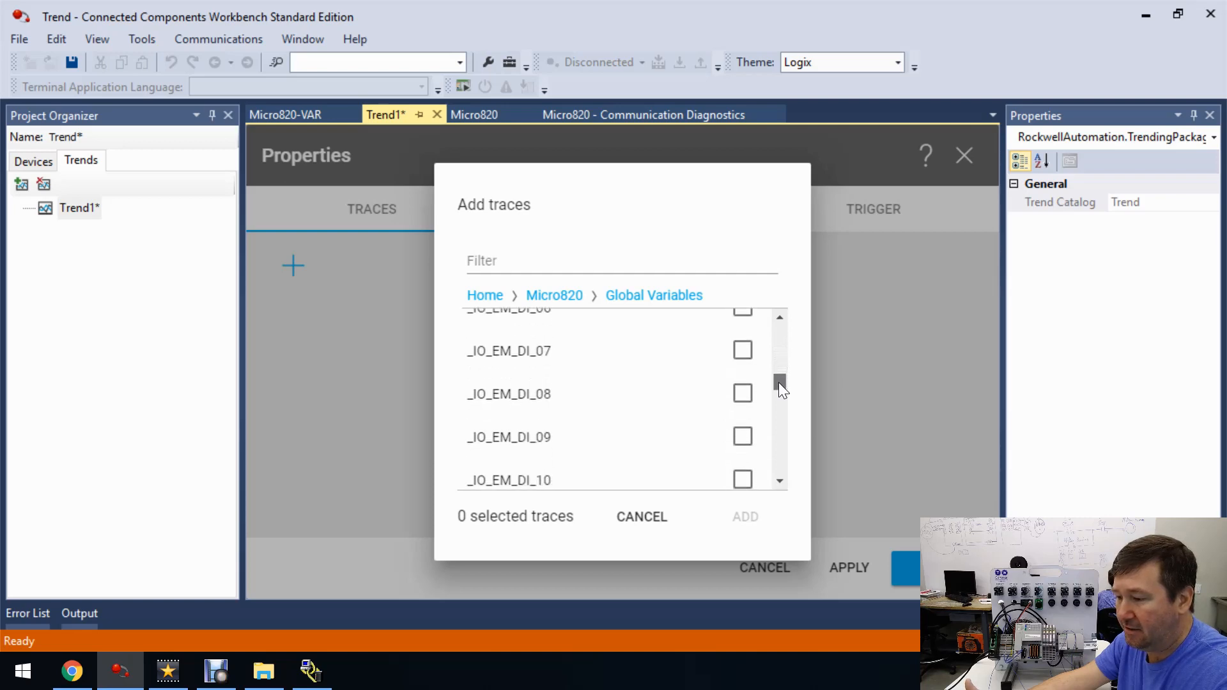
pyautogui.scroll(-3)
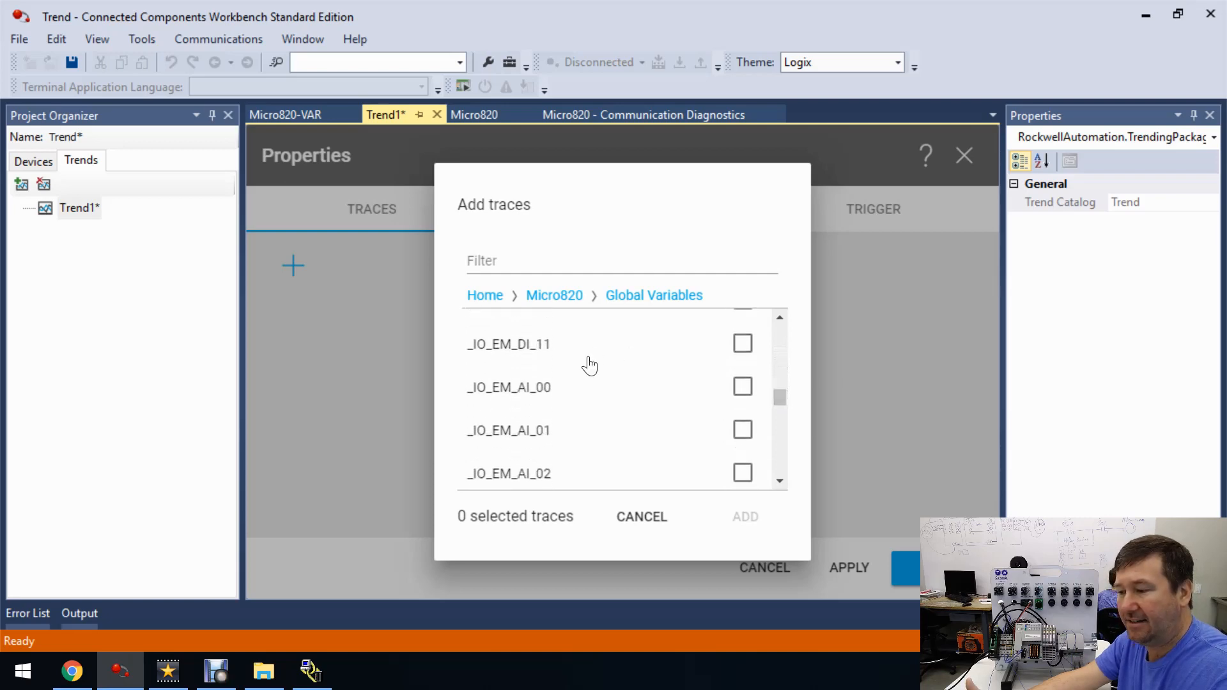
pyautogui.click(741, 386)
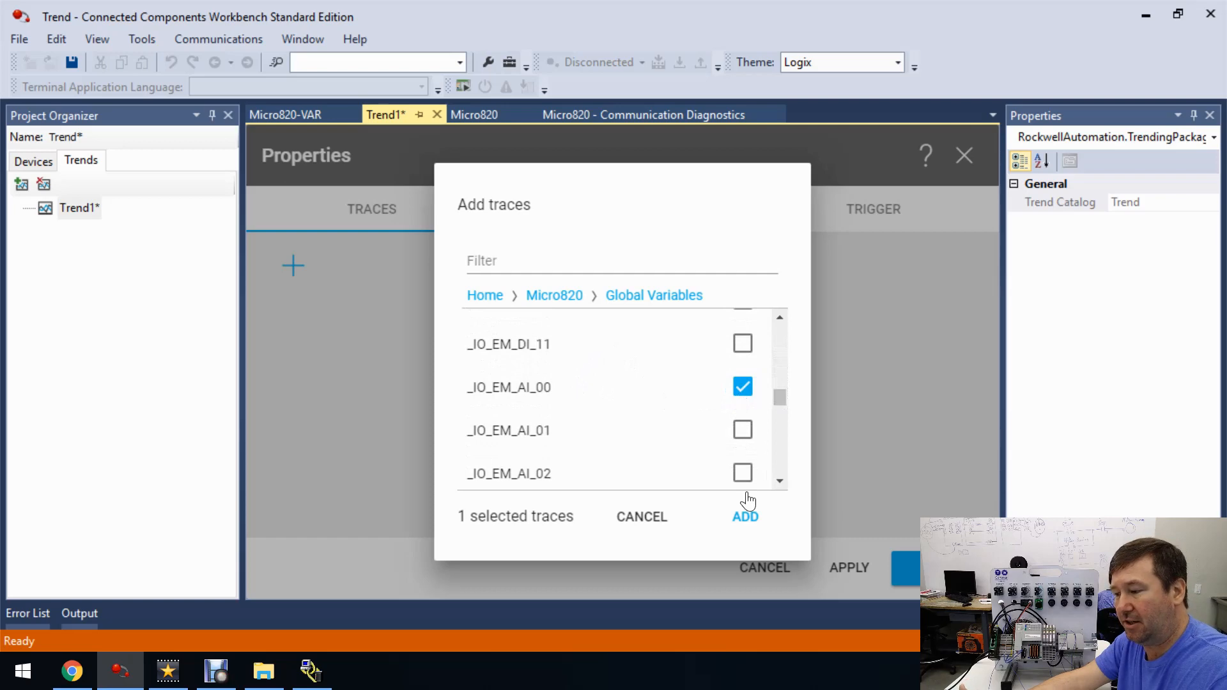
pyautogui.click(744, 515)
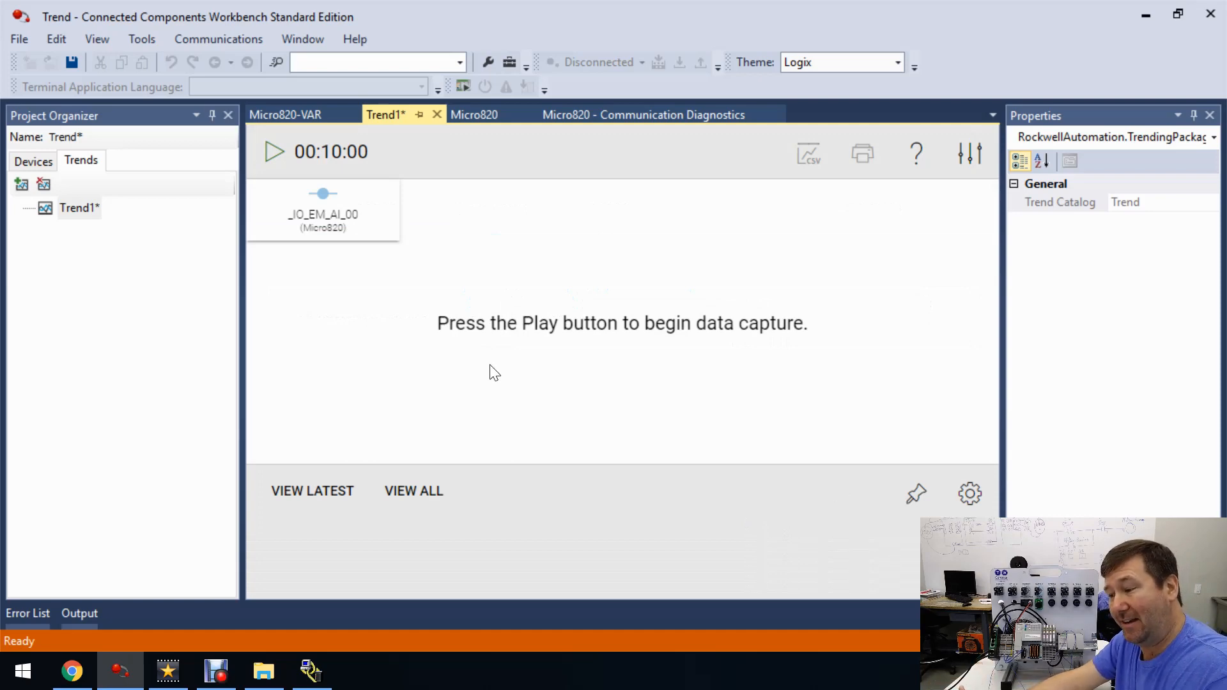
pyautogui.moveTo(701, 340)
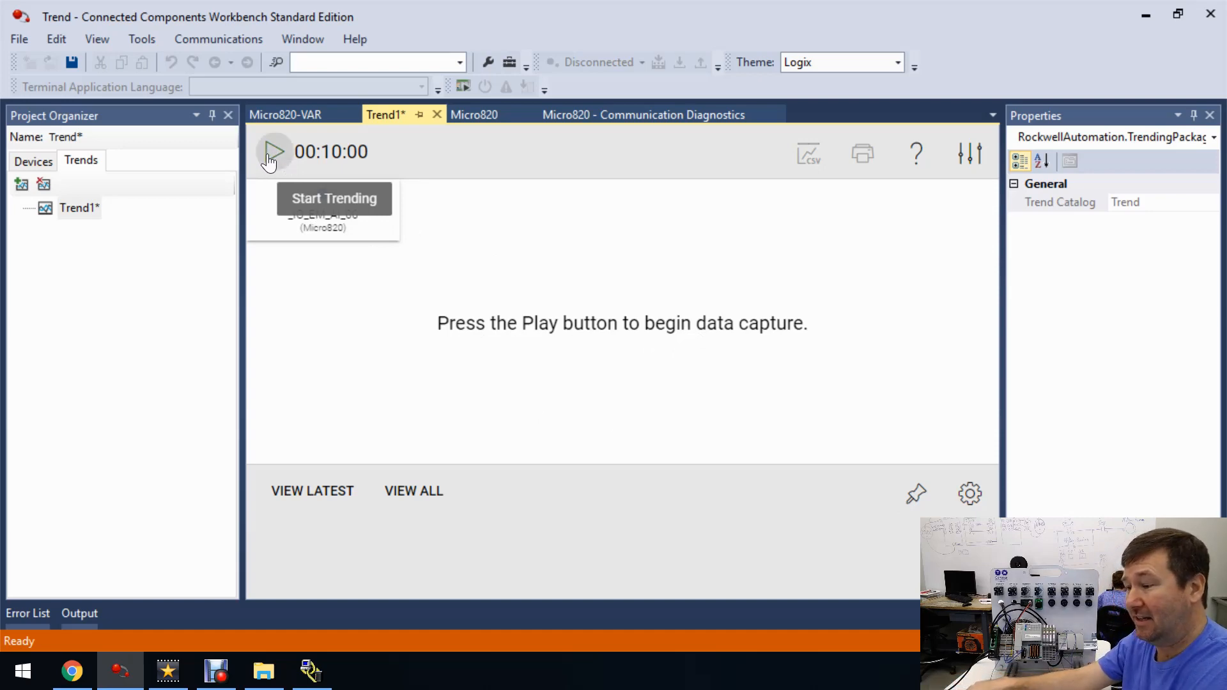
# Start trending and show the sampling settings: 100 ms rate over a 10-minute capture
pyautogui.click(273, 152)
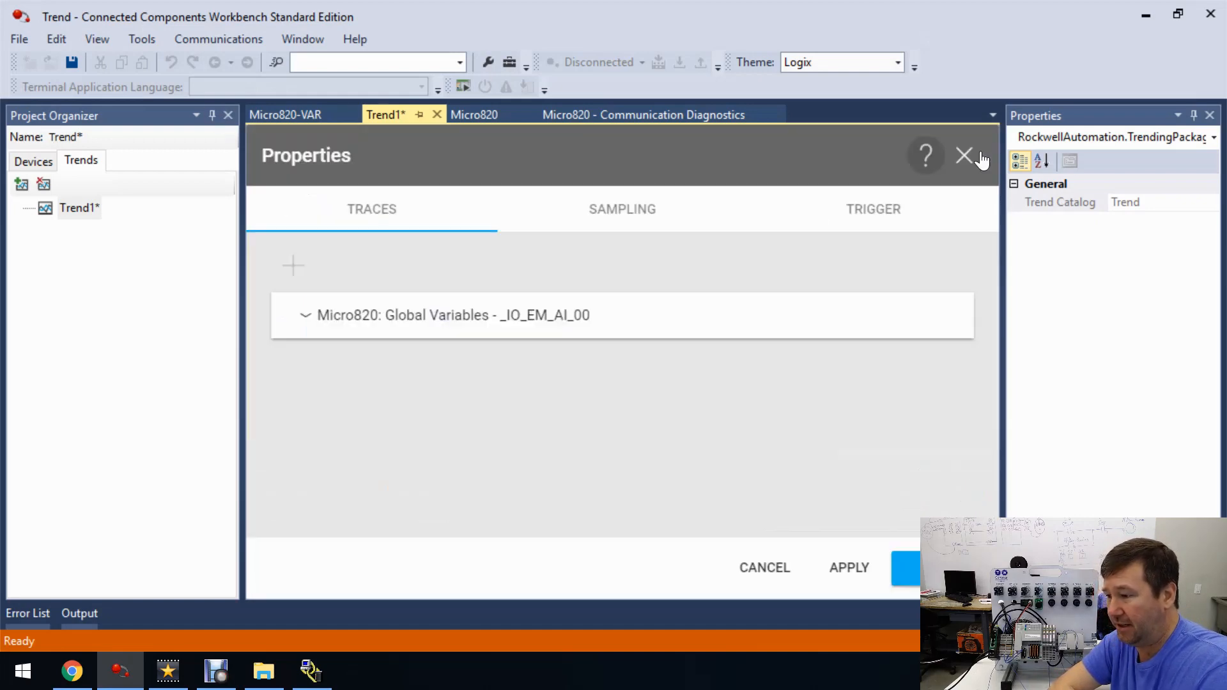
pyautogui.click(623, 209)
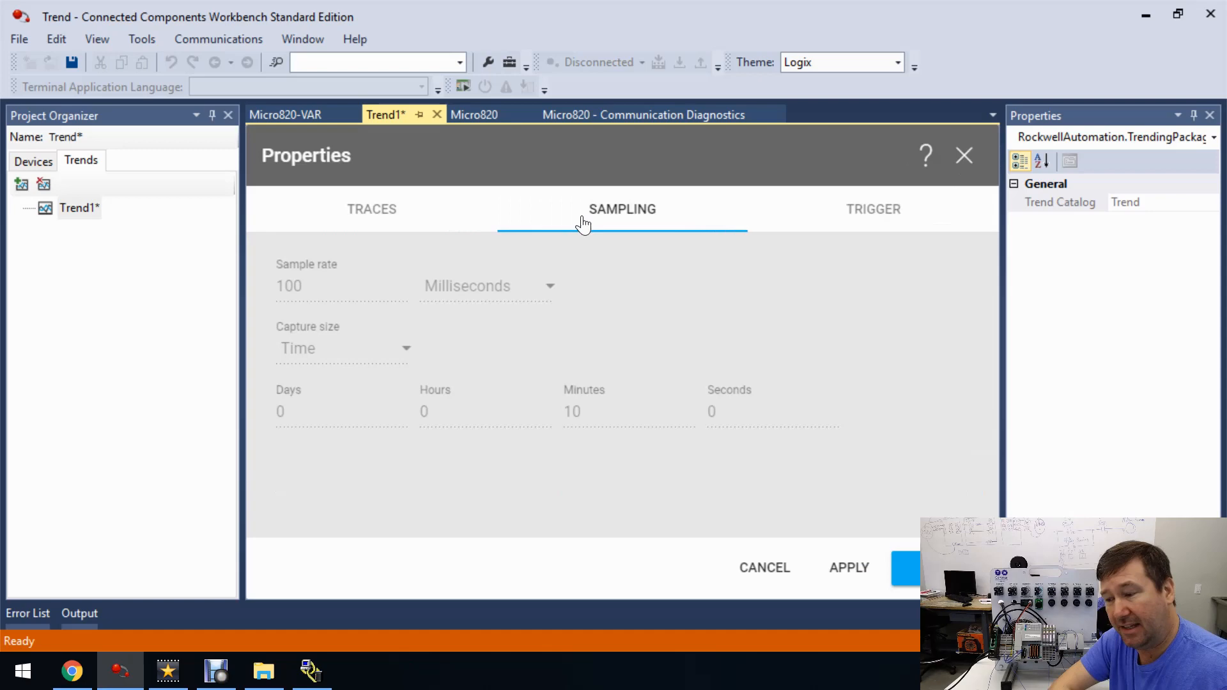